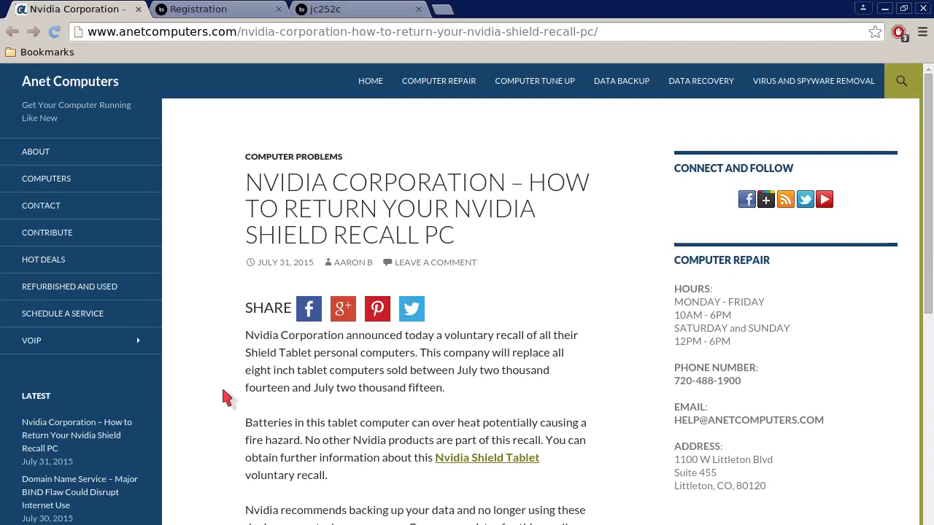
# Scroll the recall post from its title down to the advice on backing up data
pyautogui.scroll(-3)
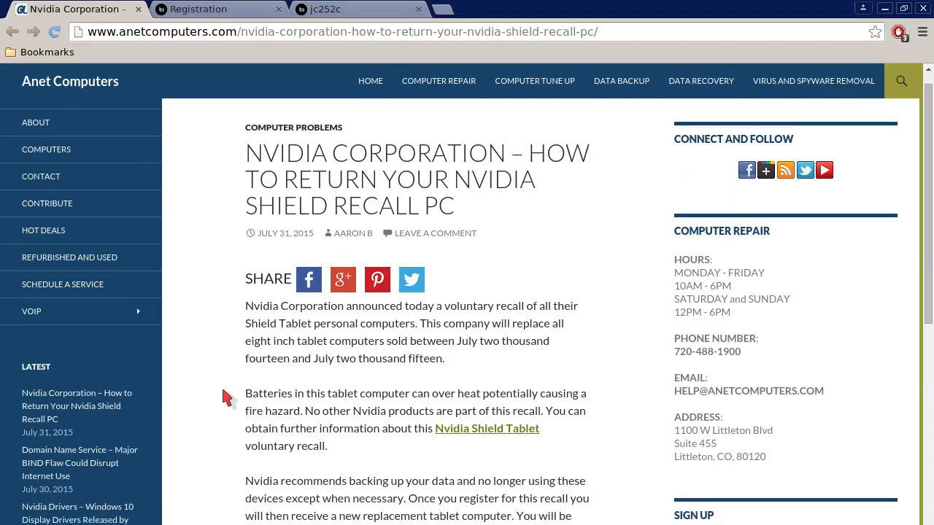
pyautogui.scroll(-3)
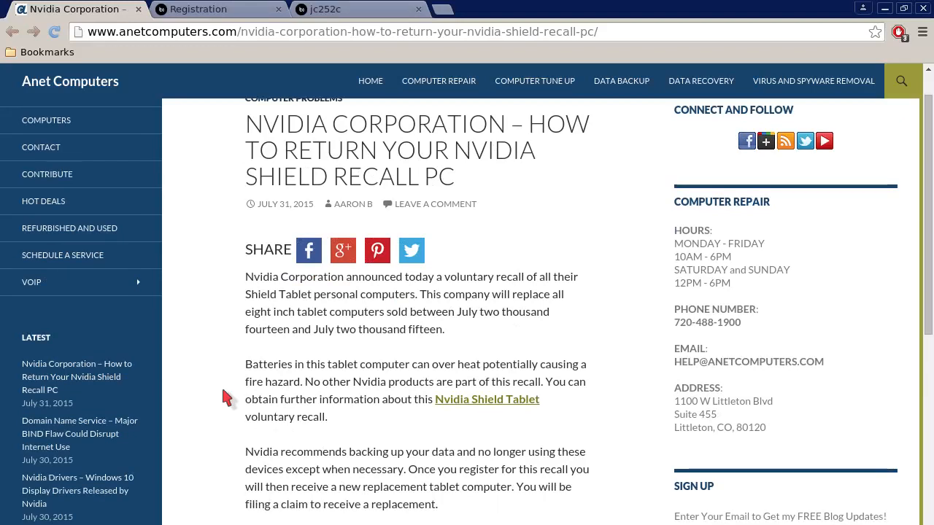
pyautogui.scroll(-3)
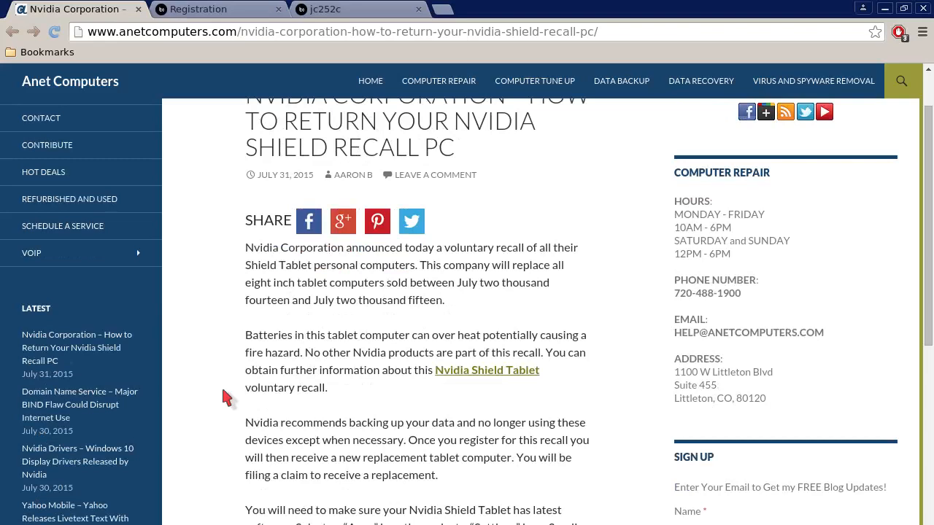
pyautogui.scroll(-3)
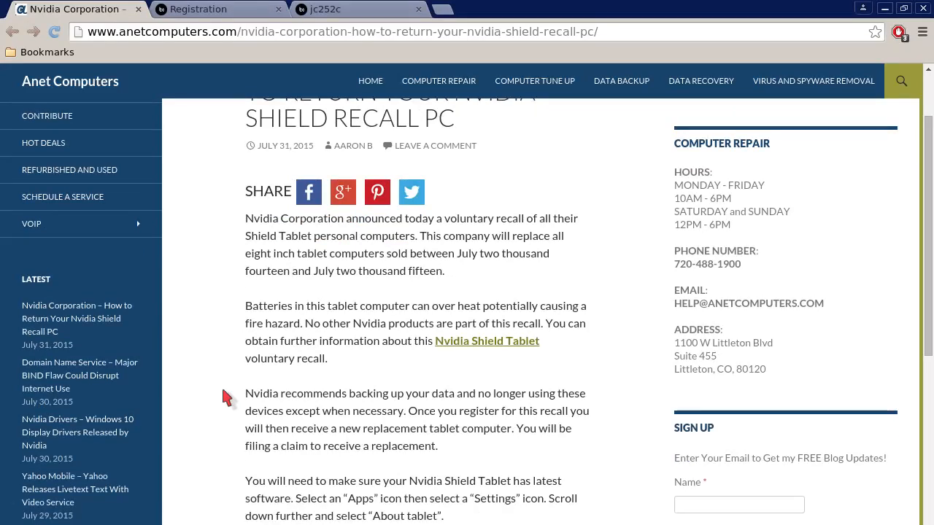
pyautogui.scroll(-3)
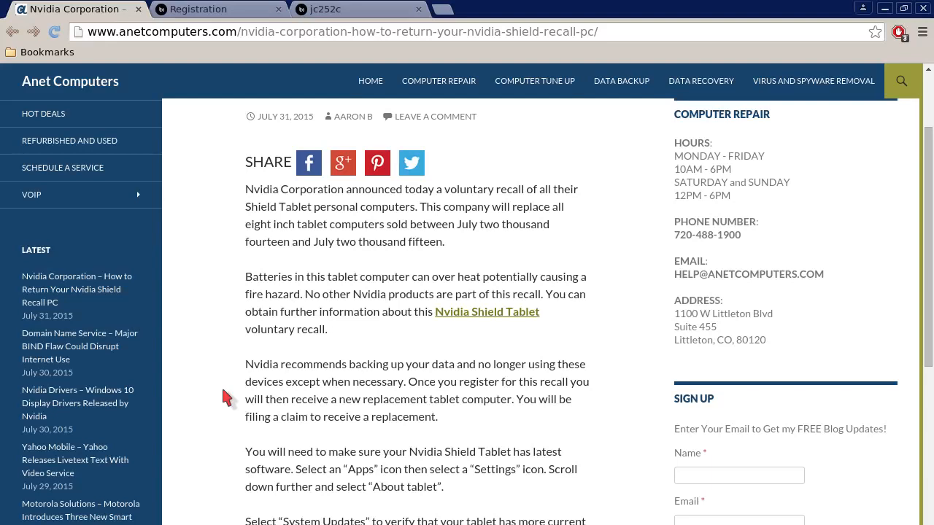
# Scroll through the Settings, System Updates and B01/Y01 battery-type check to the registration steps
pyautogui.scroll(-3)
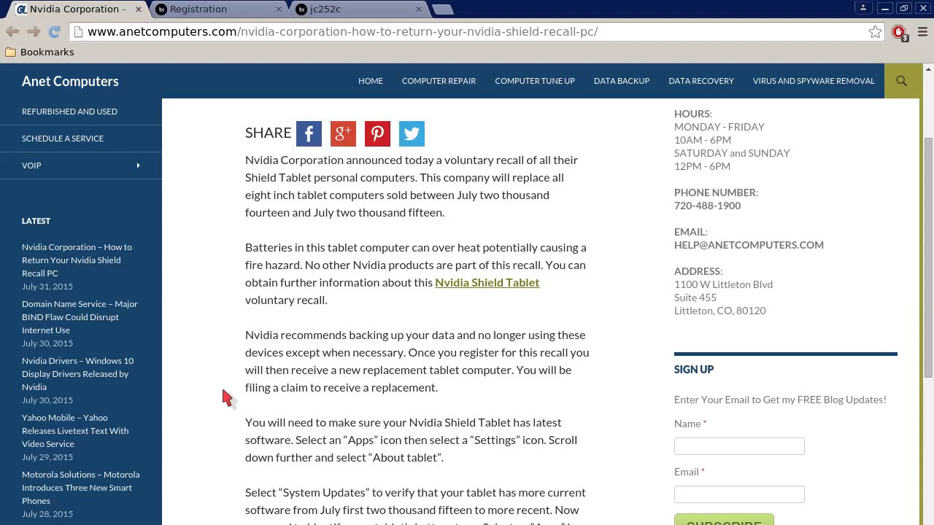
pyautogui.scroll(-3)
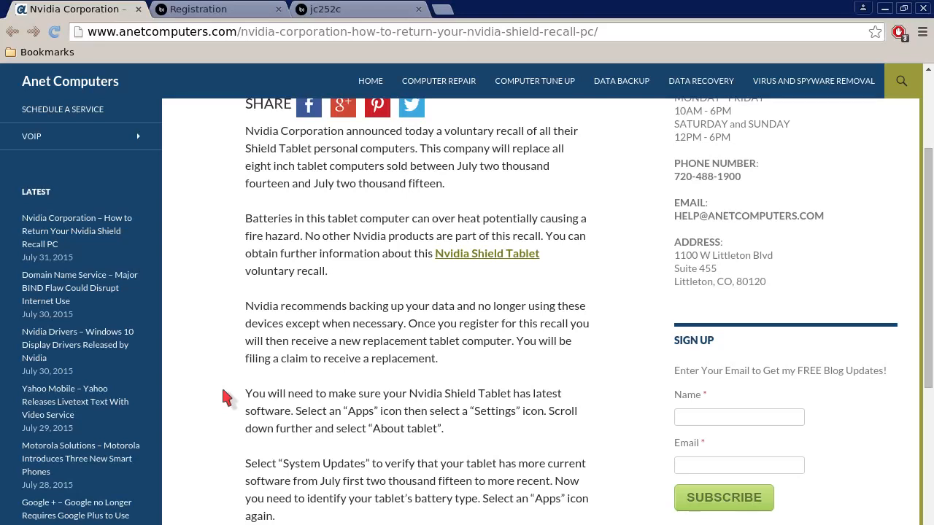
pyautogui.scroll(-3)
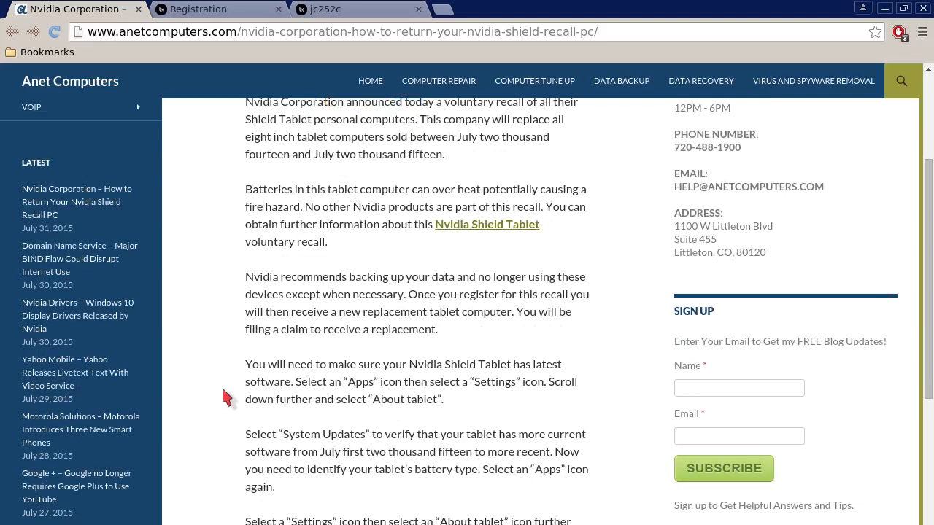
pyautogui.scroll(-3)
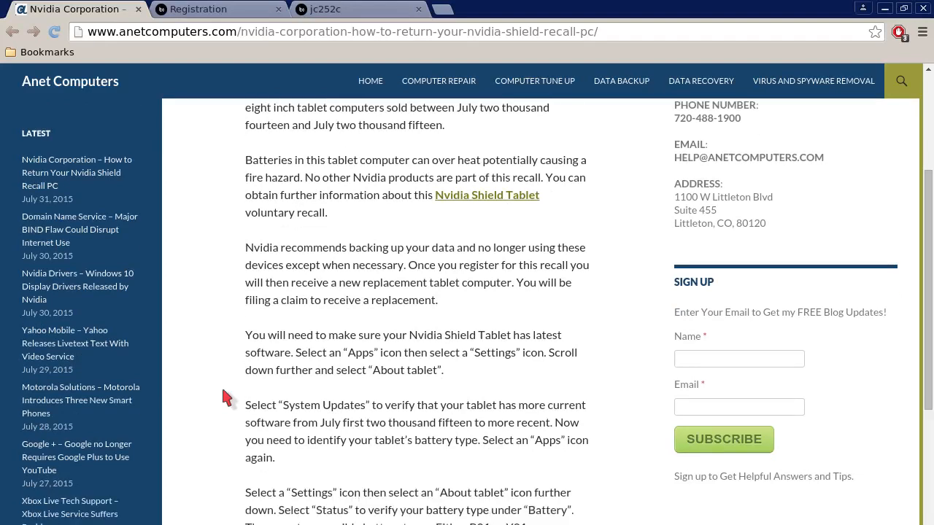
pyautogui.scroll(-3)
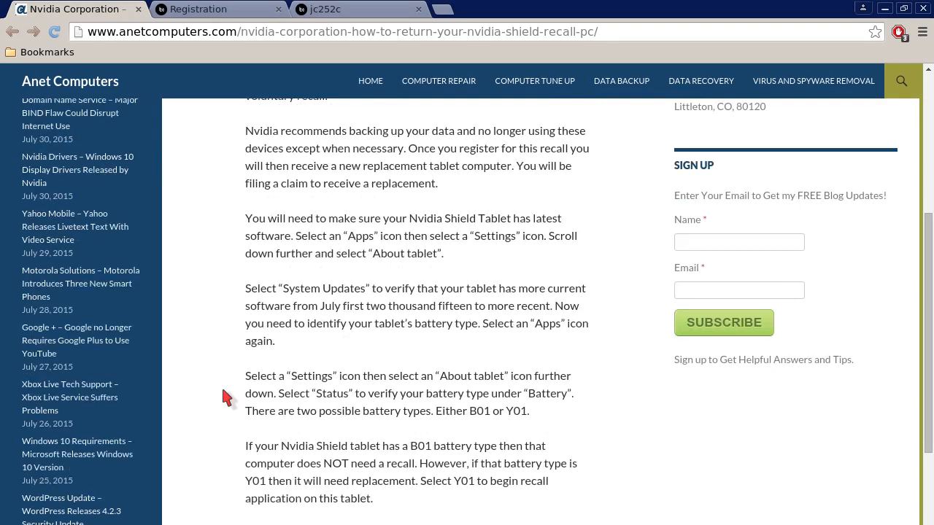
pyautogui.scroll(-3)
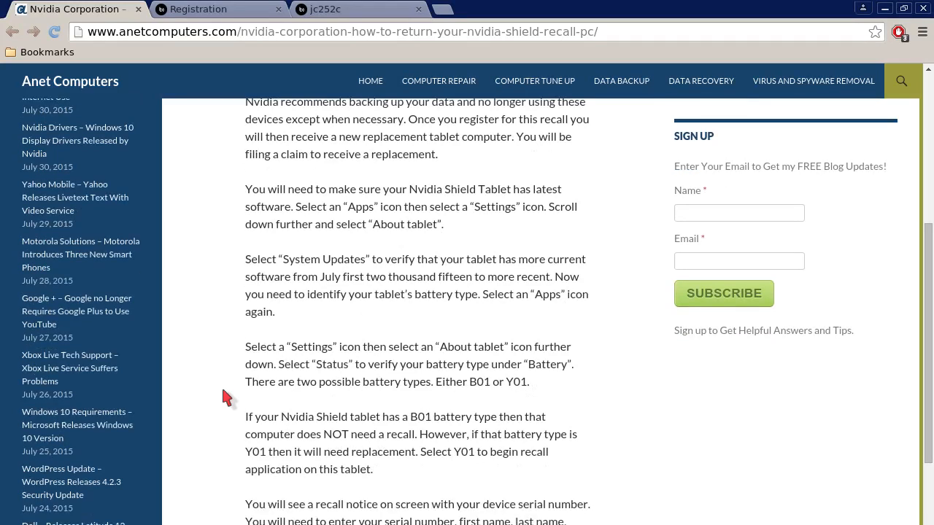
pyautogui.scroll(-3)
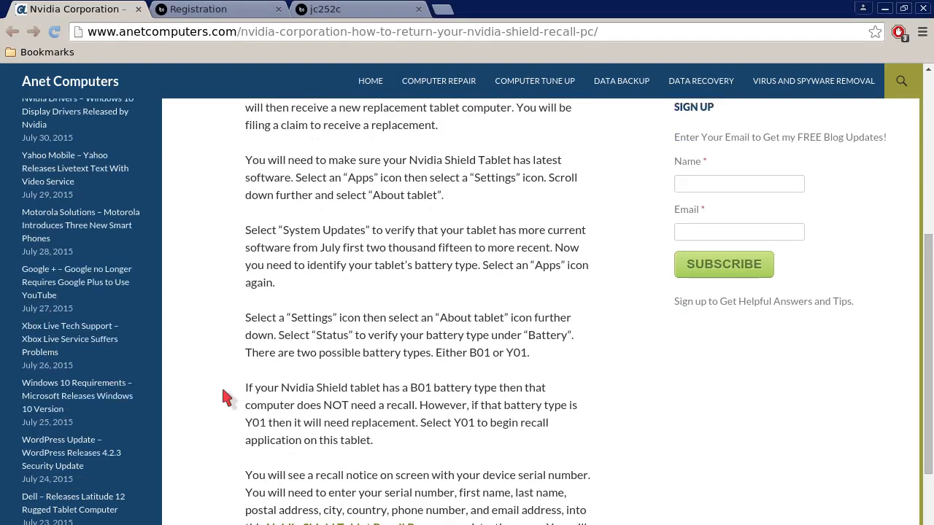
pyautogui.scroll(-3)
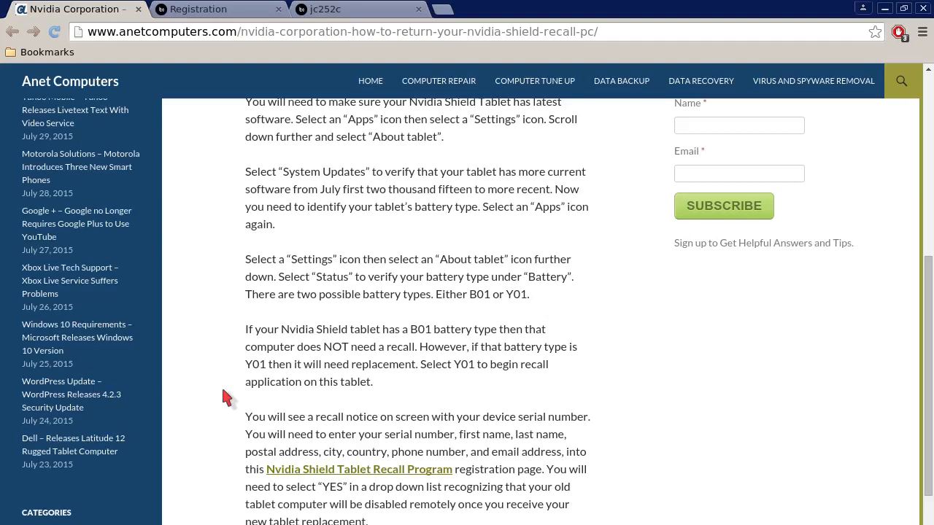
# Scroll to the Submit/Claim number step and the recall hotline and FAQ paragraph
pyautogui.scroll(-3)
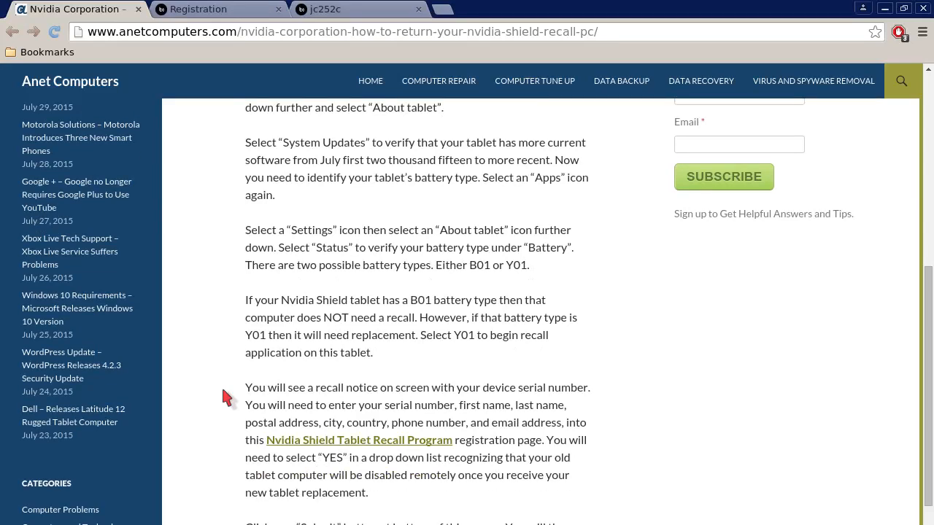
pyautogui.scroll(-3)
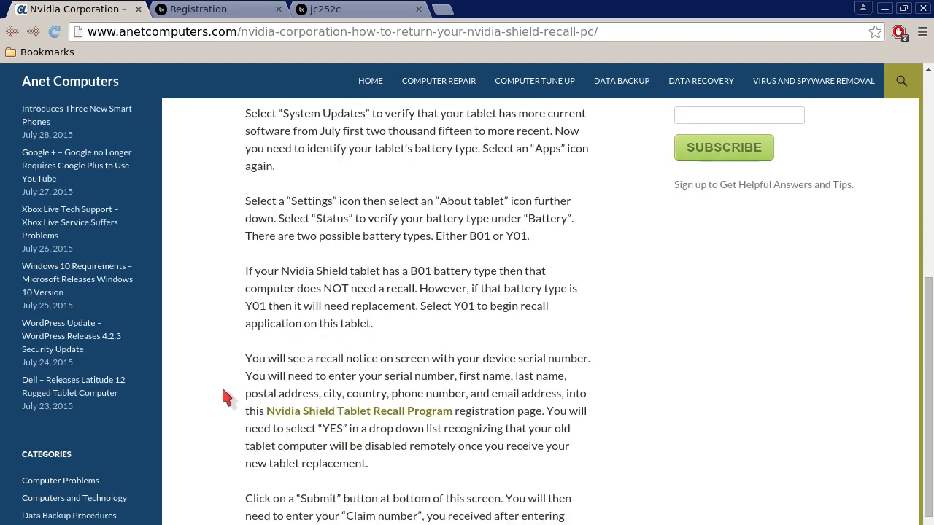
pyautogui.scroll(-3)
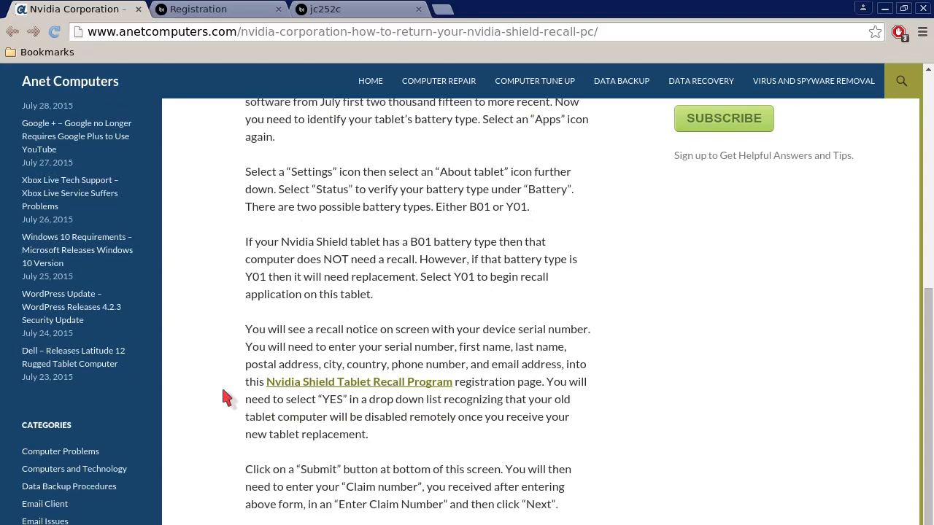
pyautogui.scroll(-3)
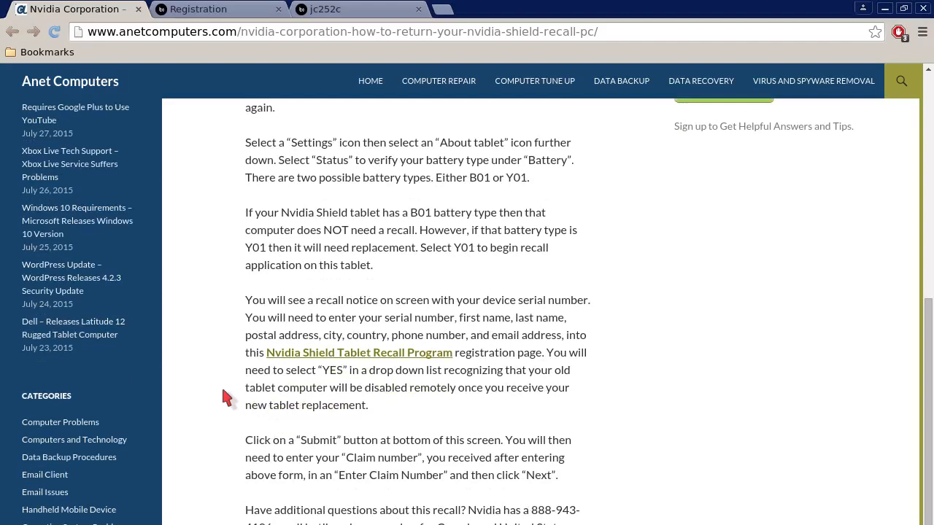
pyautogui.scroll(-3)
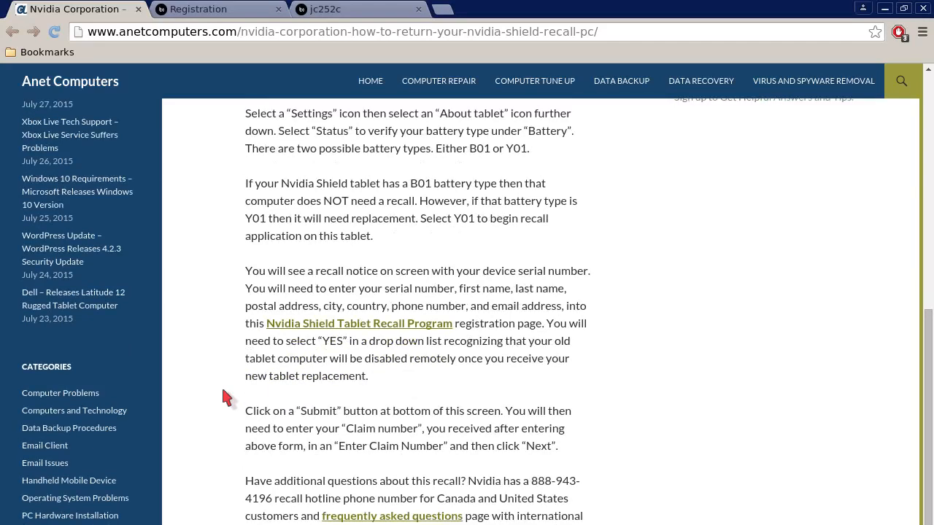
pyautogui.scroll(-3)
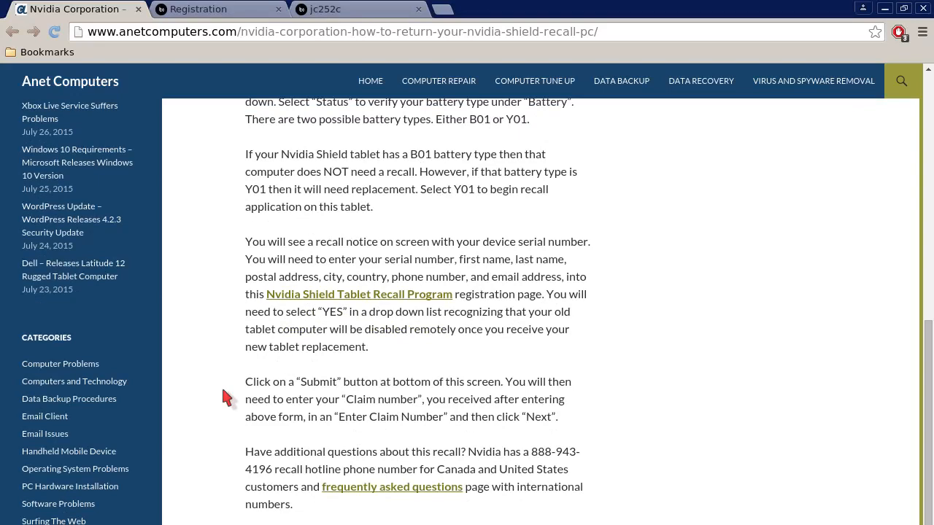
pyautogui.scroll(-3)
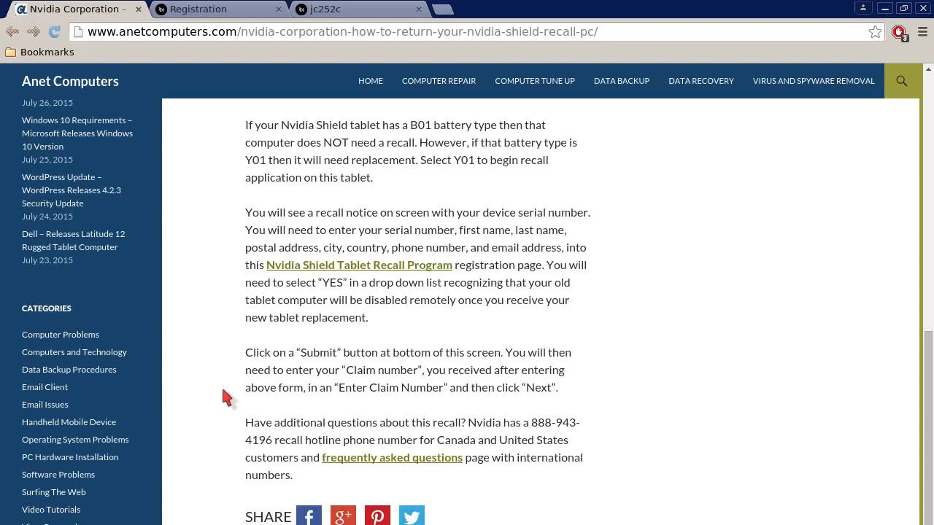
# Scroll past the SHARE buttons and CONTRIBUTE NOW button to the apps, computer, phone, software tags
pyautogui.scroll(-3)
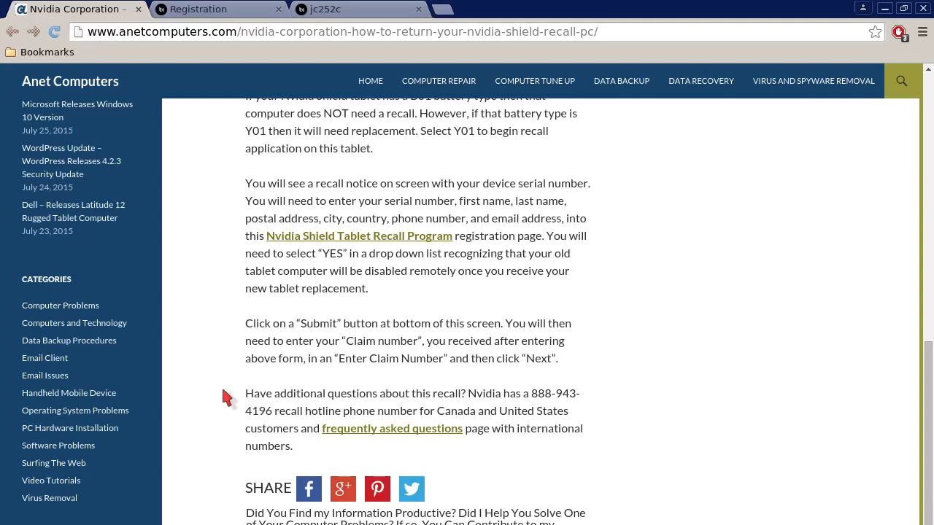
pyautogui.scroll(-3)
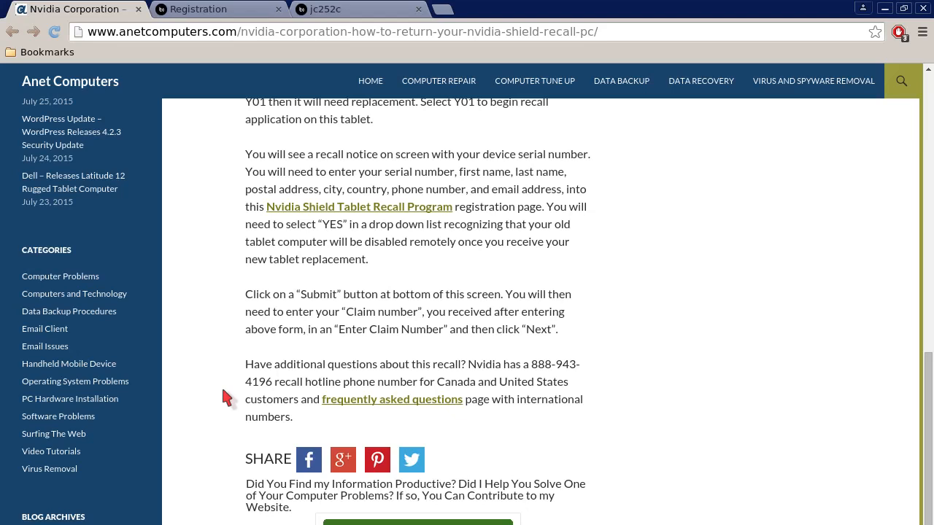
pyautogui.scroll(-3)
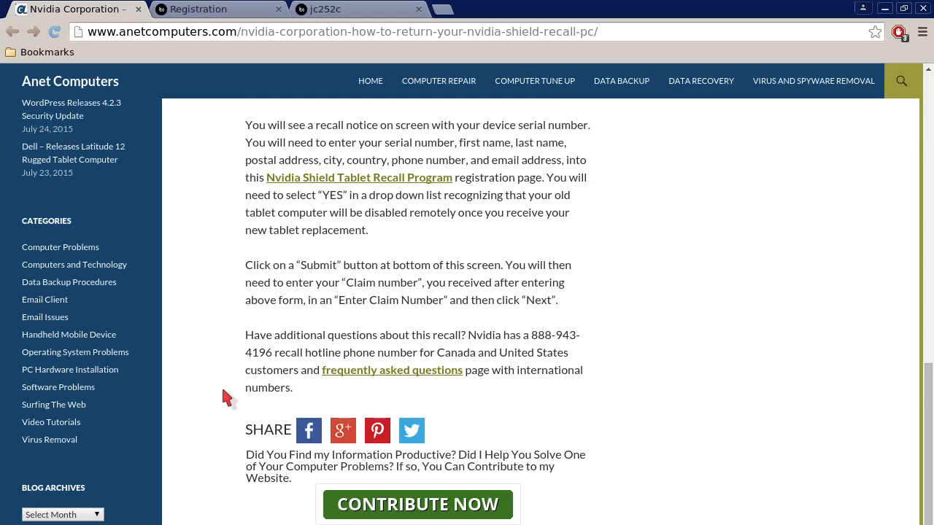
pyautogui.scroll(-3)
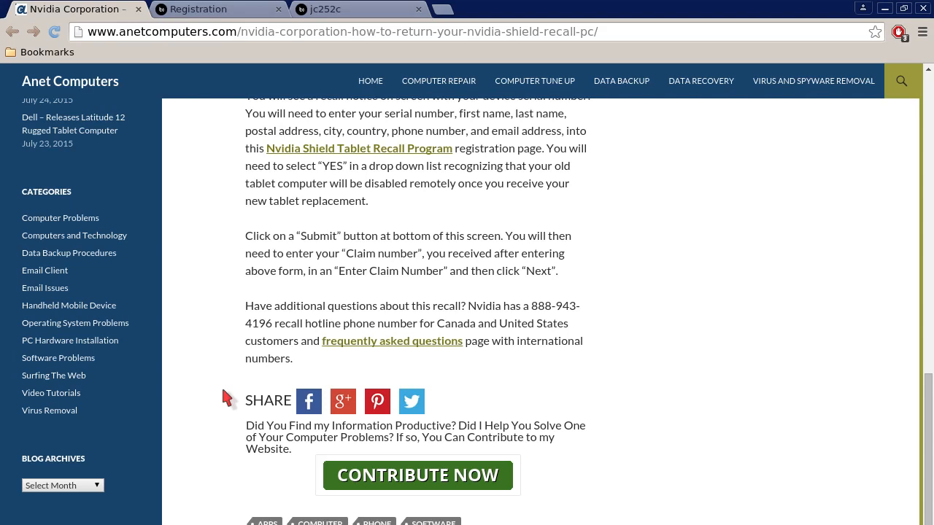
pyautogui.scroll(-3)
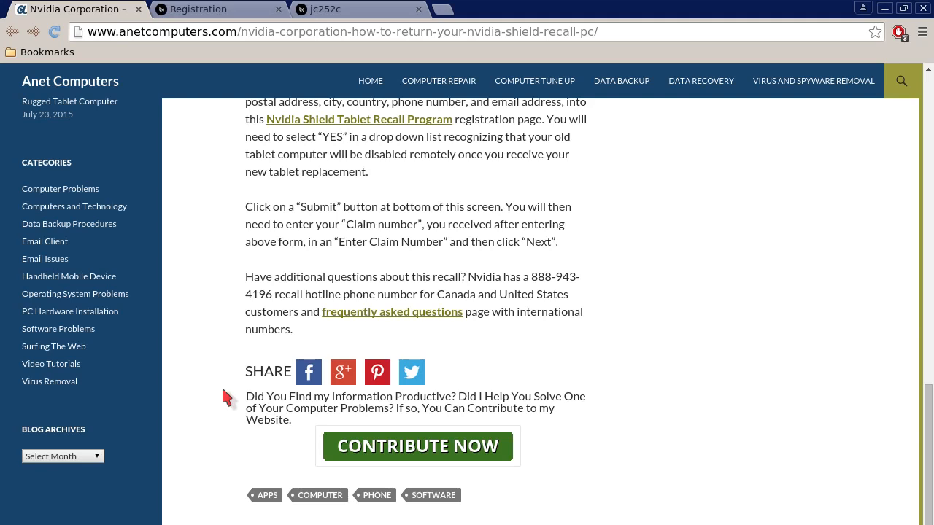
pyautogui.scroll(-3)
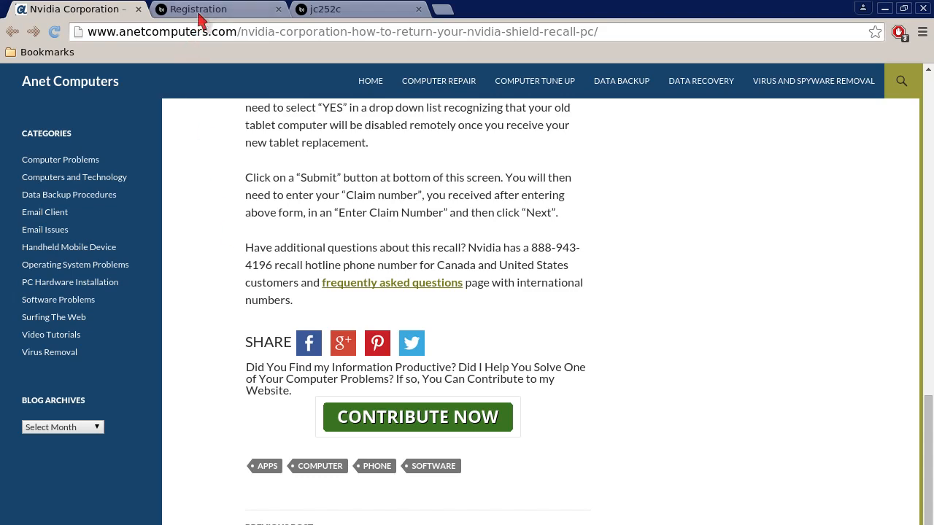
# Switch to the NVIDIA recall registration page and scroll to the Serial Number, Name, Address, Phone and Email fields
pyautogui.click(199, 9)
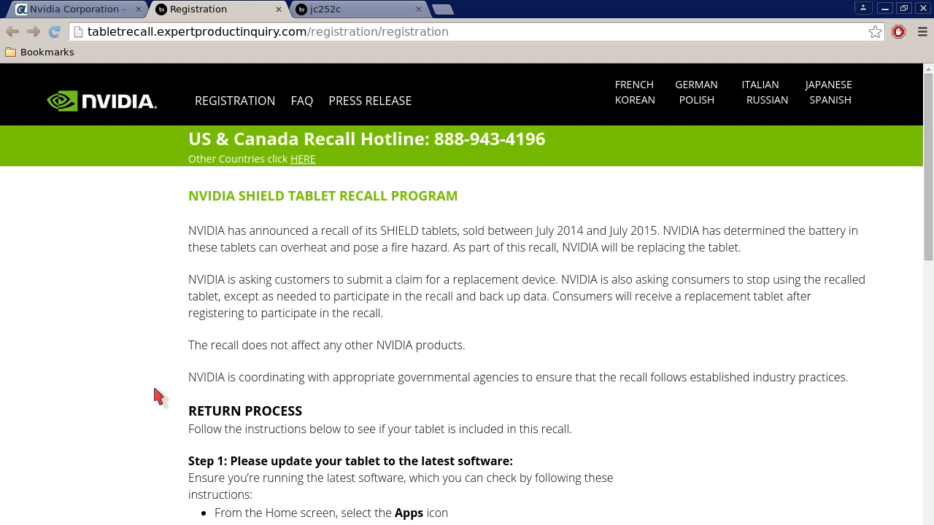
pyautogui.scroll(-3)
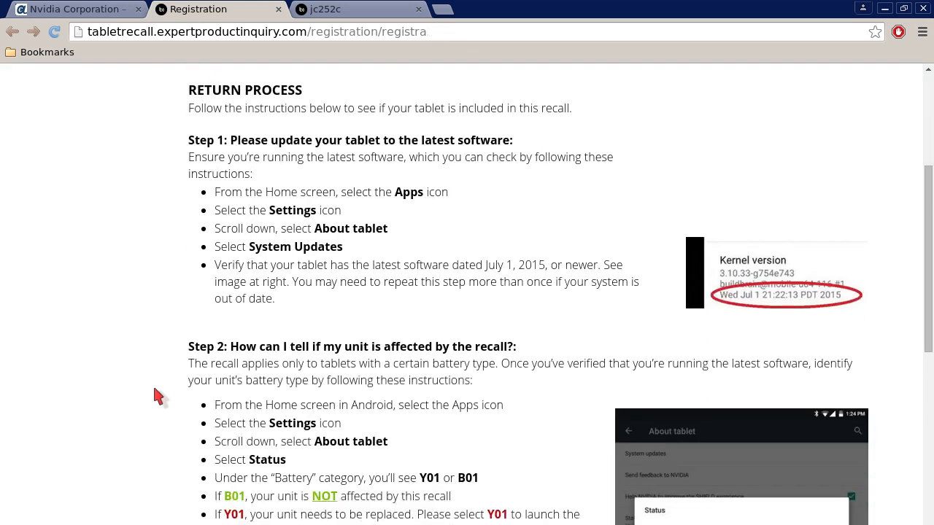
pyautogui.scroll(-3)
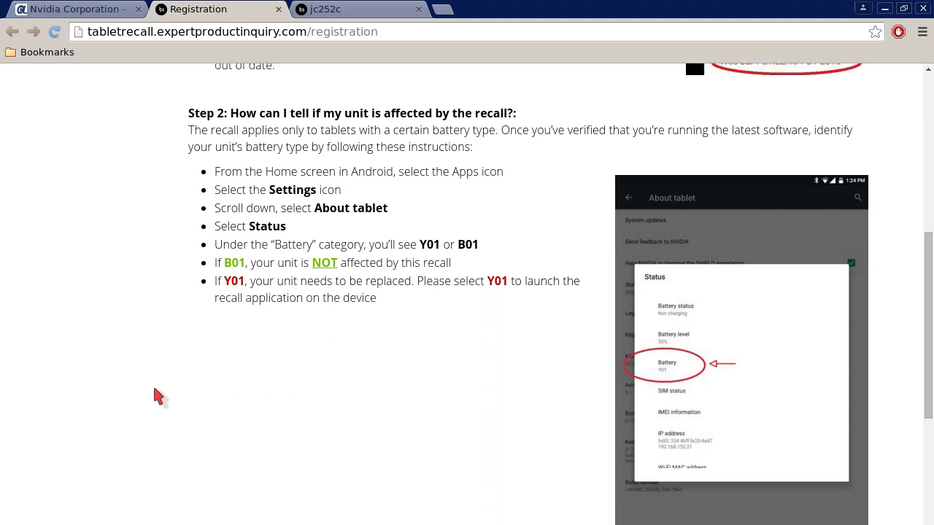
pyautogui.scroll(-3)
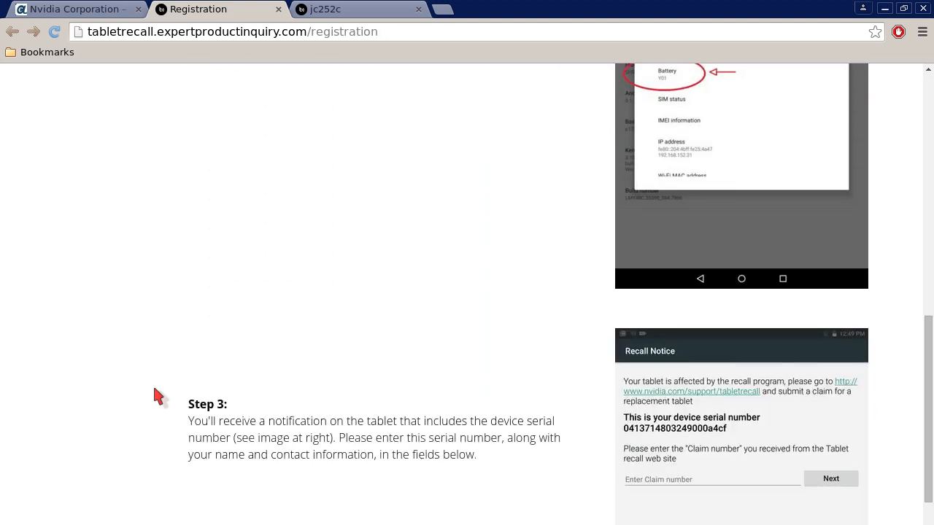
pyautogui.scroll(-3)
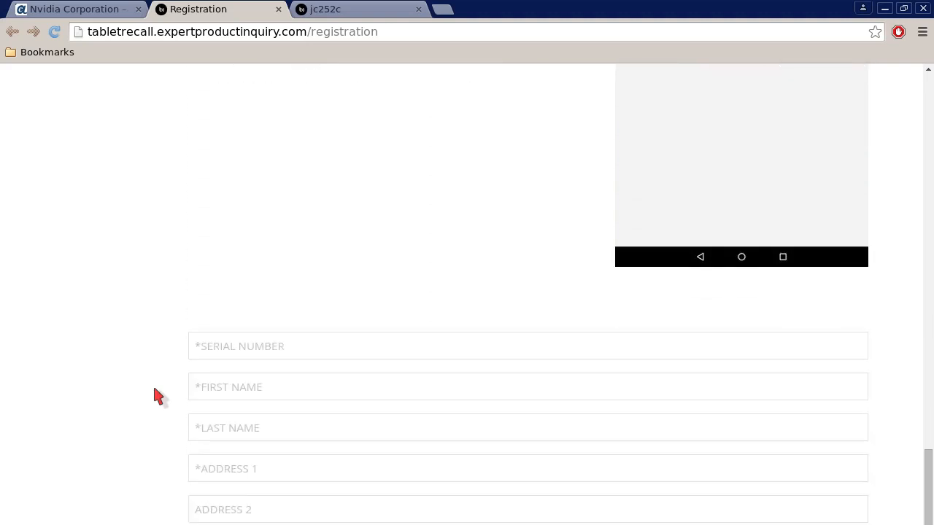
pyautogui.scroll(-3)
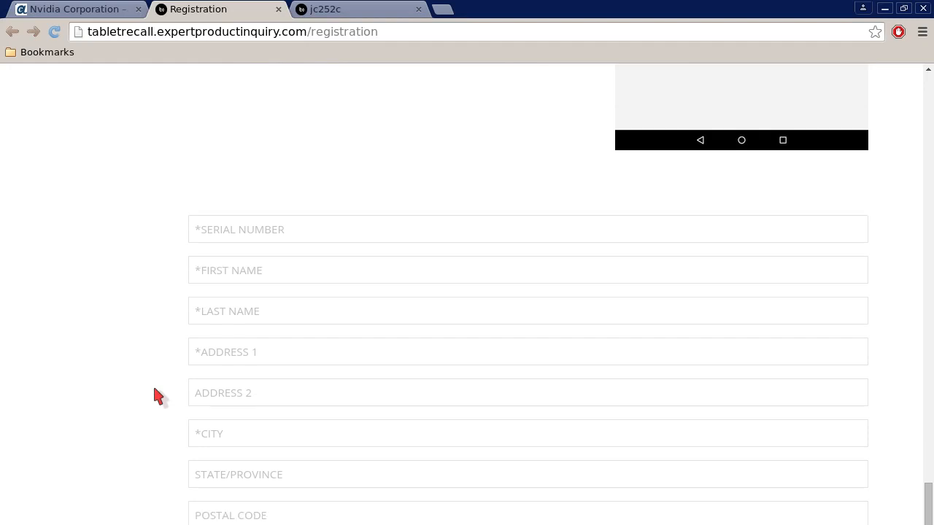
pyautogui.scroll(-3)
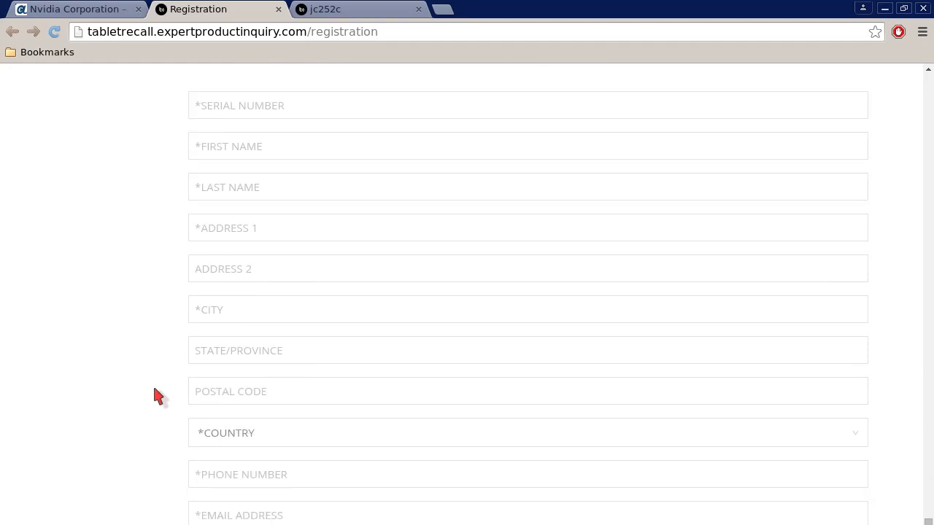
pyautogui.moveTo(213, 254)
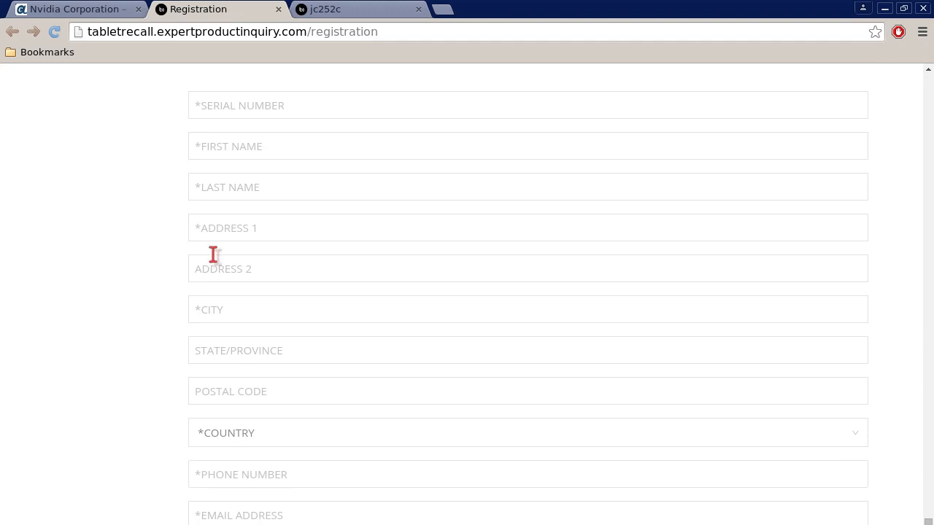
pyautogui.moveTo(170, 305)
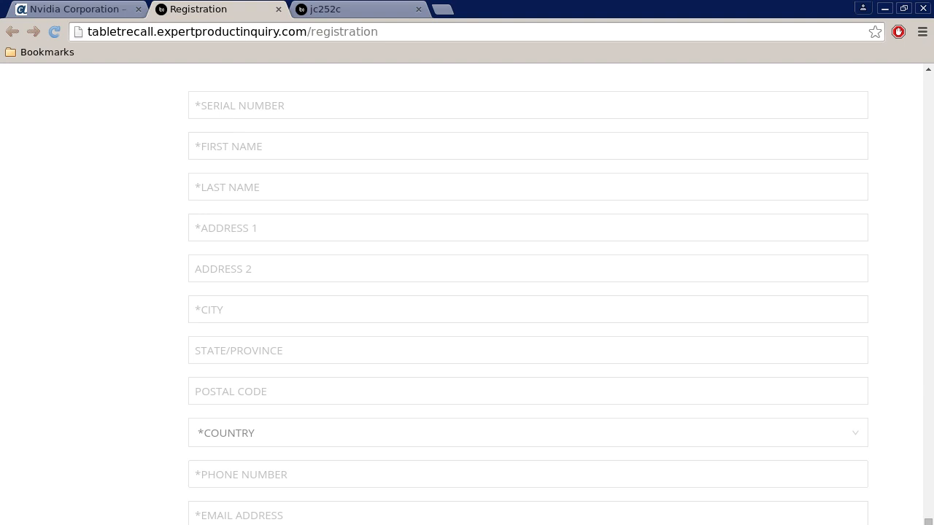
pyautogui.moveTo(143, 470)
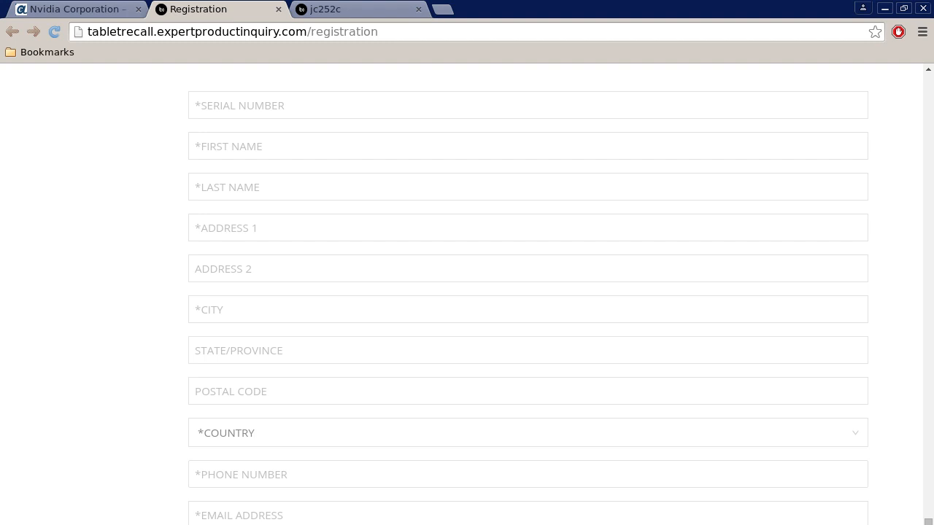
pyautogui.moveTo(119, 432)
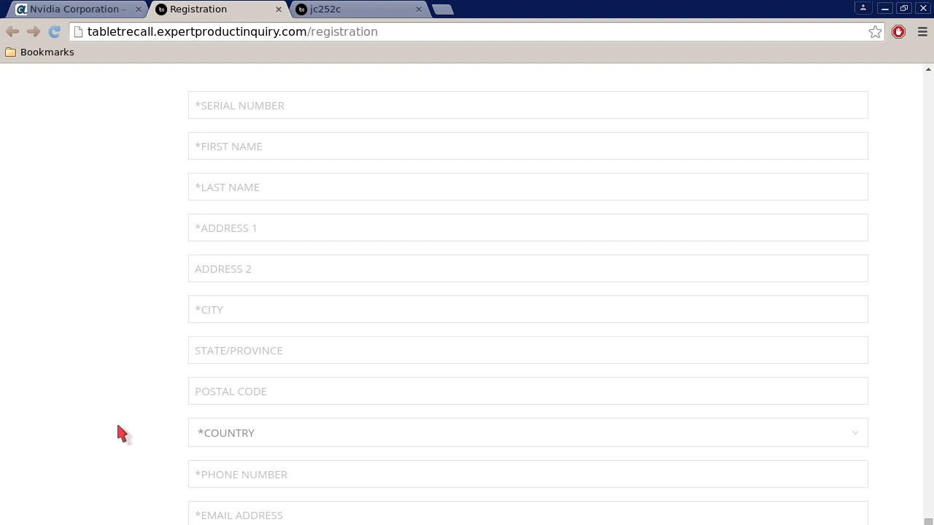
pyautogui.moveTo(803, 224)
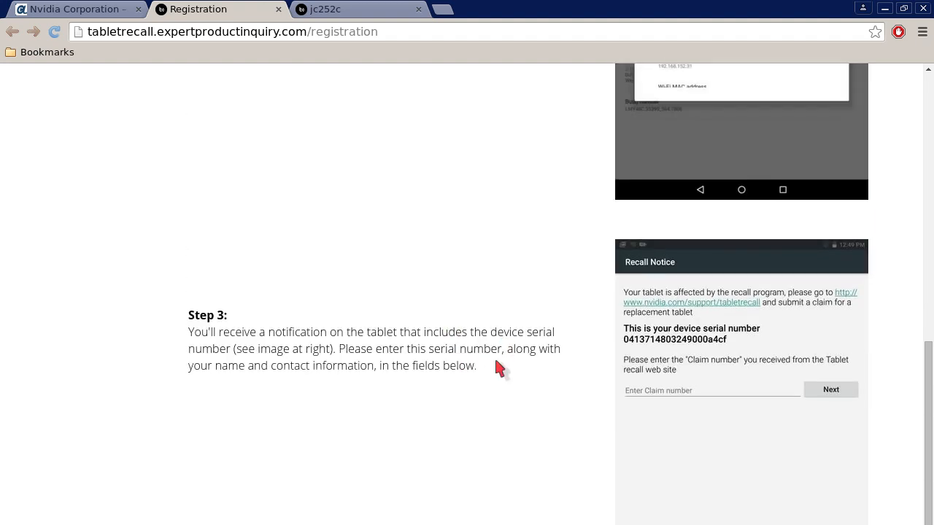
pyautogui.moveTo(571, 378)
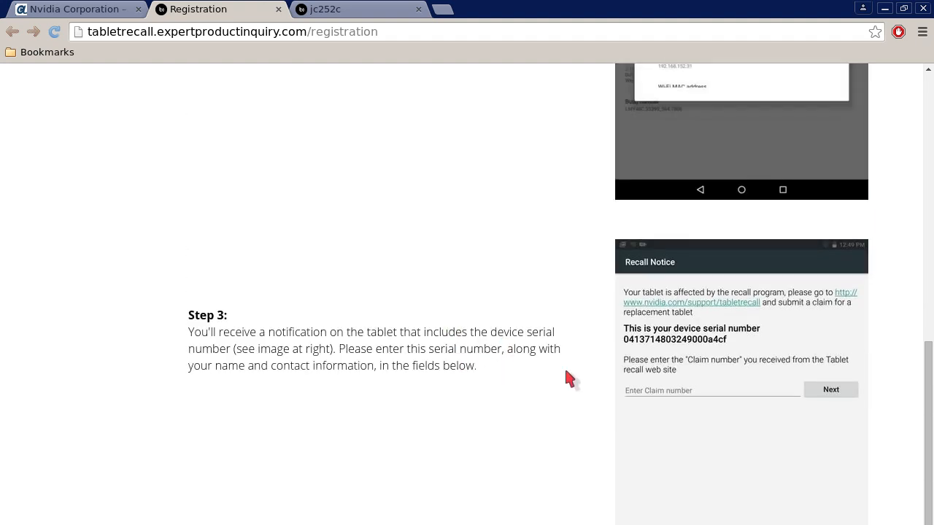
pyautogui.moveTo(438, 467)
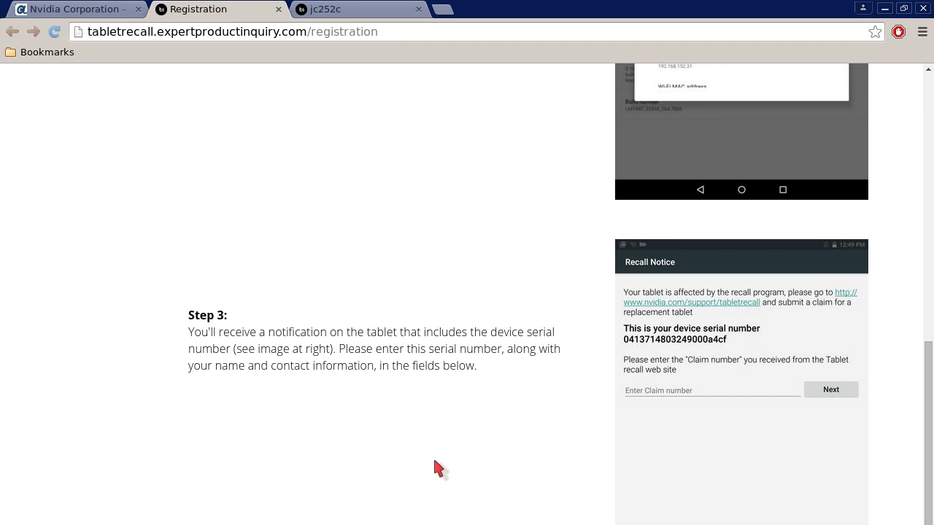
# Scroll back up to the NVIDIA SHIELD Tablet Recall Program heading and hotline
pyautogui.scroll(3)
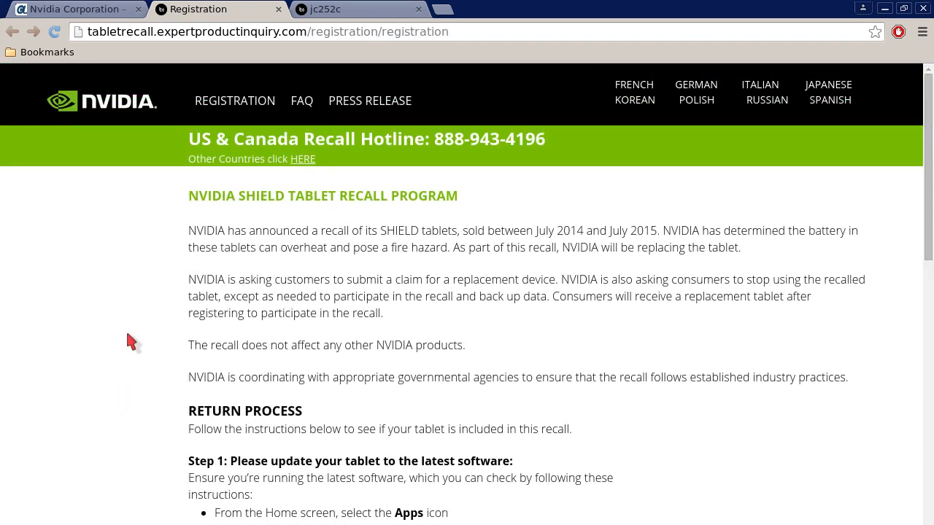
pyautogui.moveTo(470, 397)
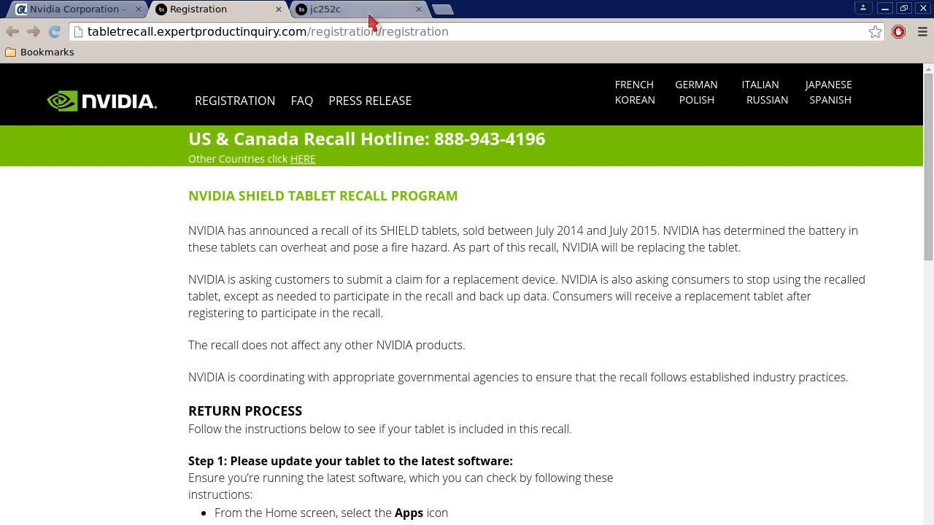
# Glance at the recall FAQ, return to the registration page and scroll to the Step 3 serial number instructions
pyautogui.click(301, 101)
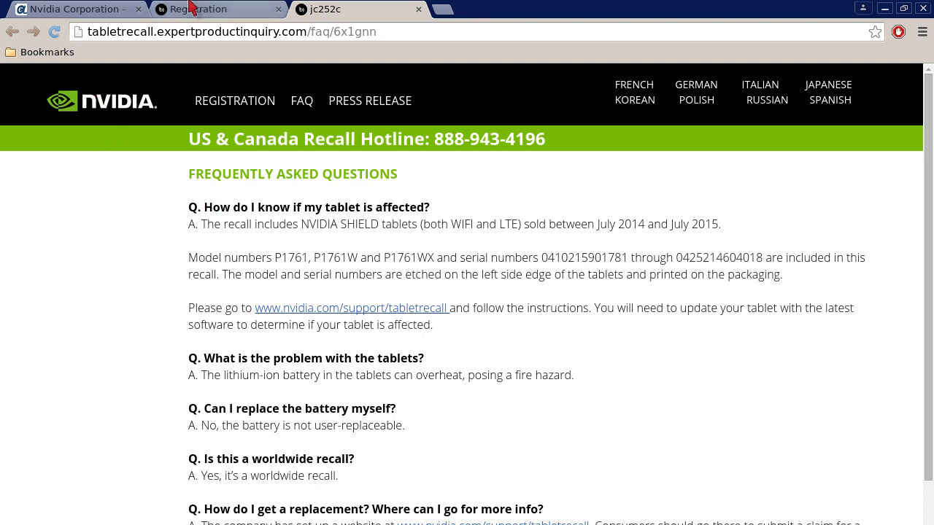
pyautogui.click(211, 9)
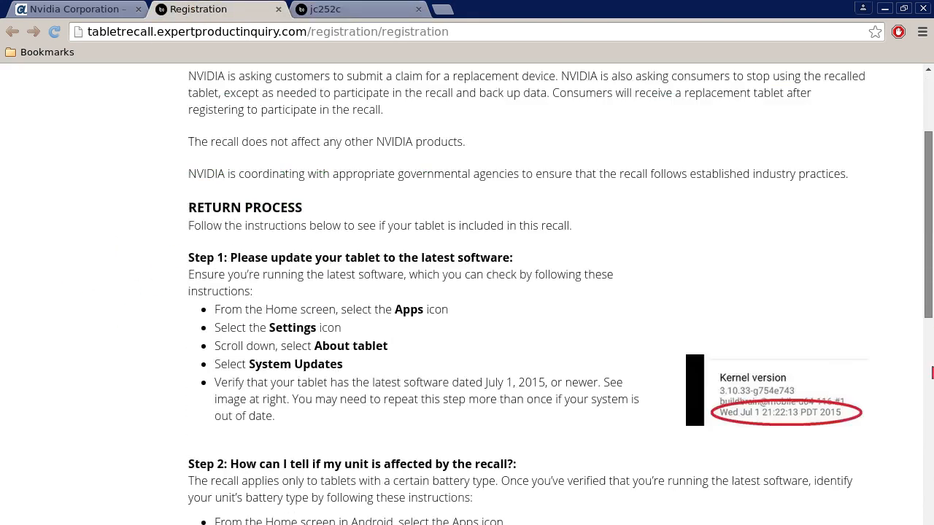
pyautogui.scroll(-3)
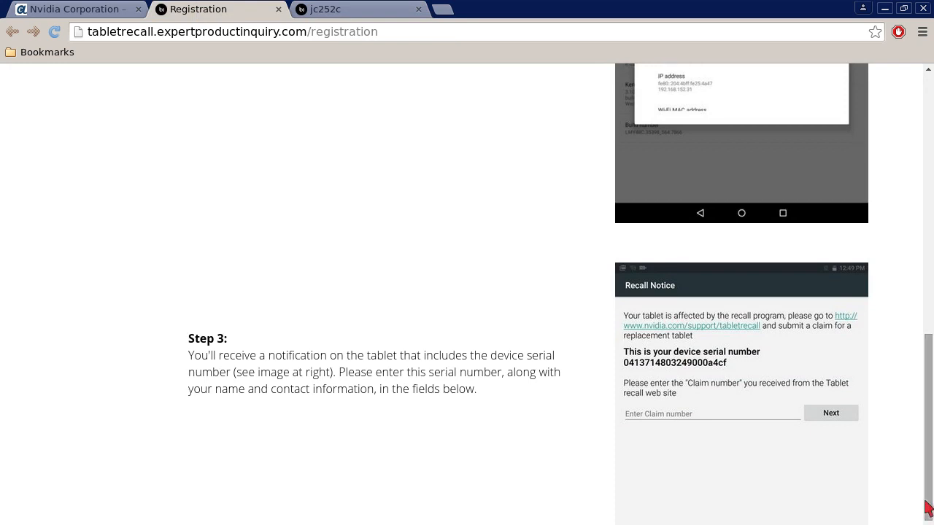
pyautogui.moveTo(673, 432)
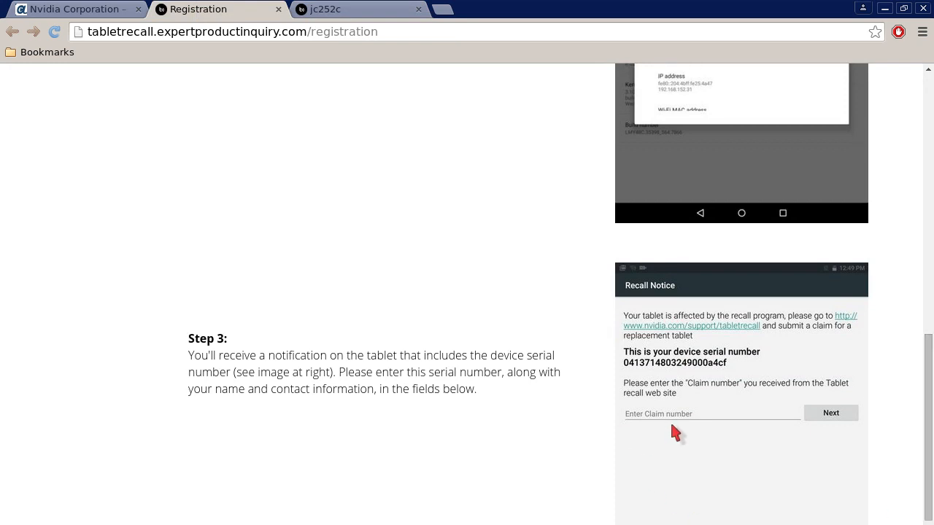
pyautogui.moveTo(365, 13)
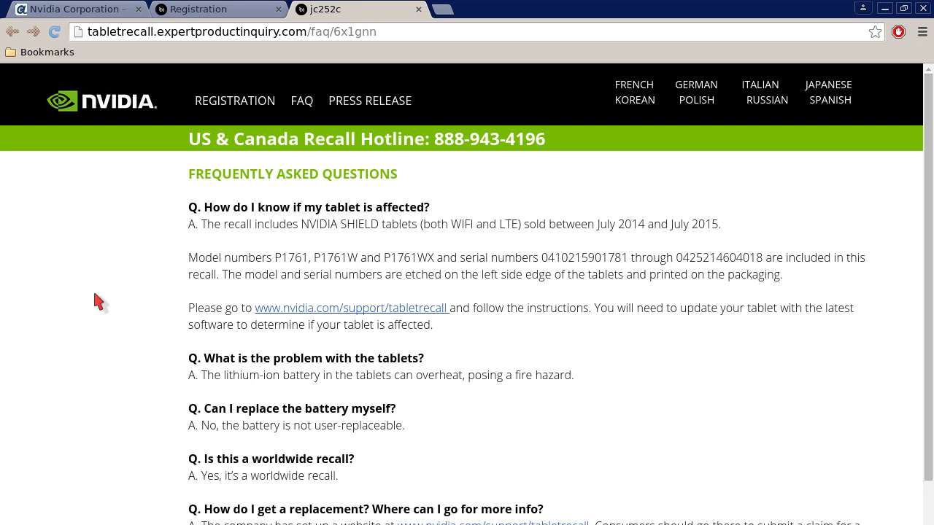
pyautogui.moveTo(199, 327)
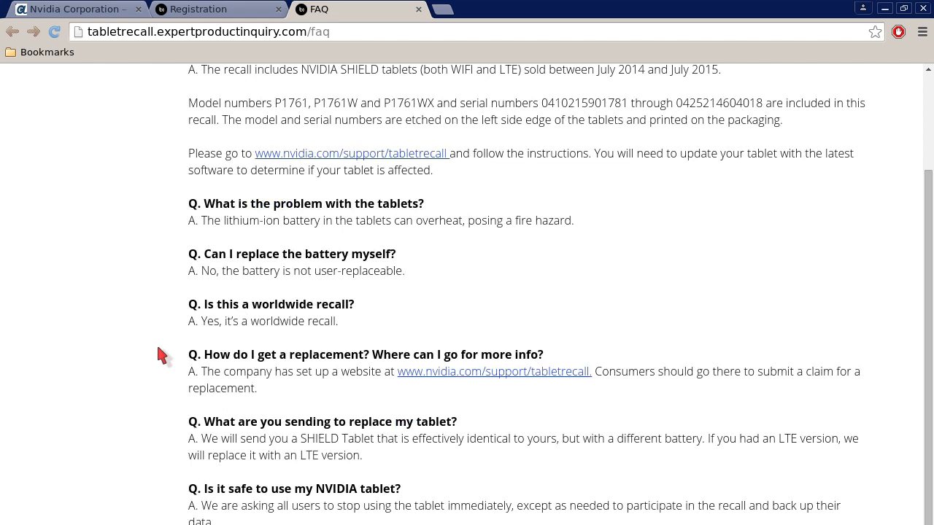
# Scroll the recall FAQ down to the international customer support phone numbers
pyautogui.scroll(-3)
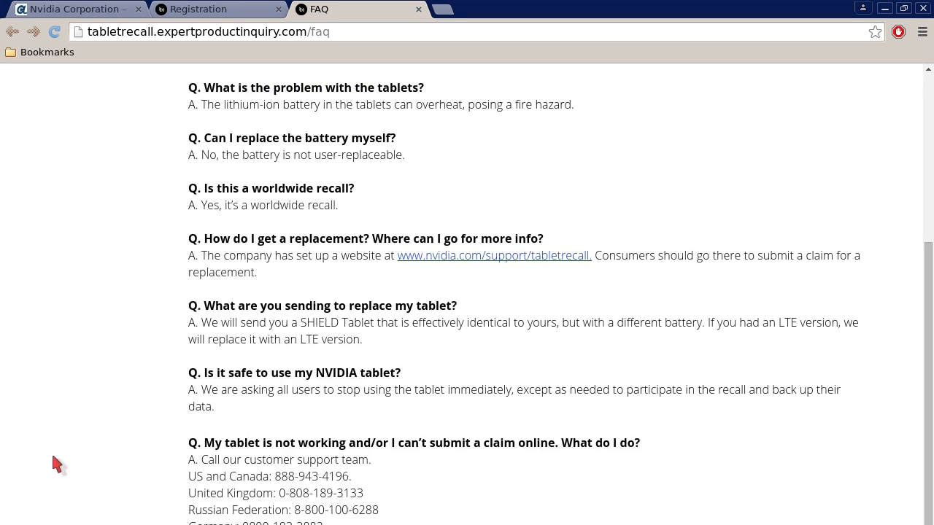
pyautogui.scroll(-3)
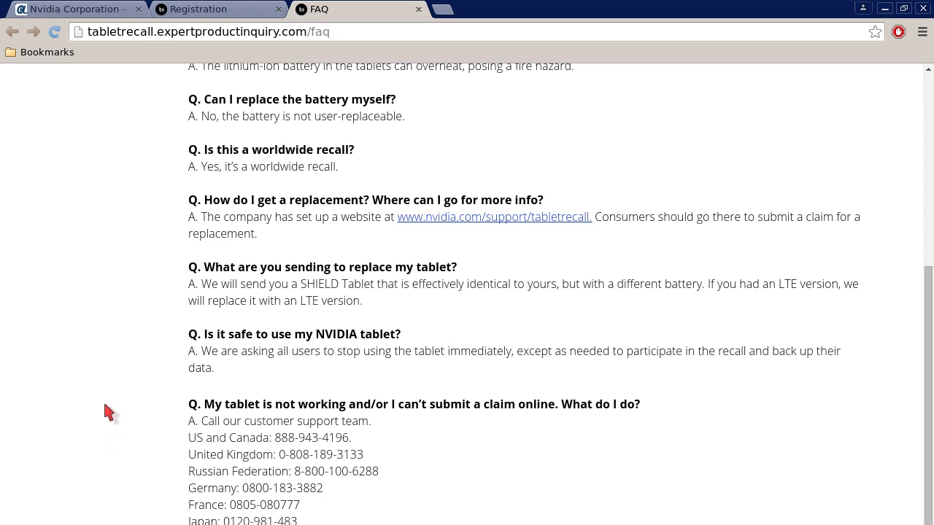
pyautogui.scroll(-3)
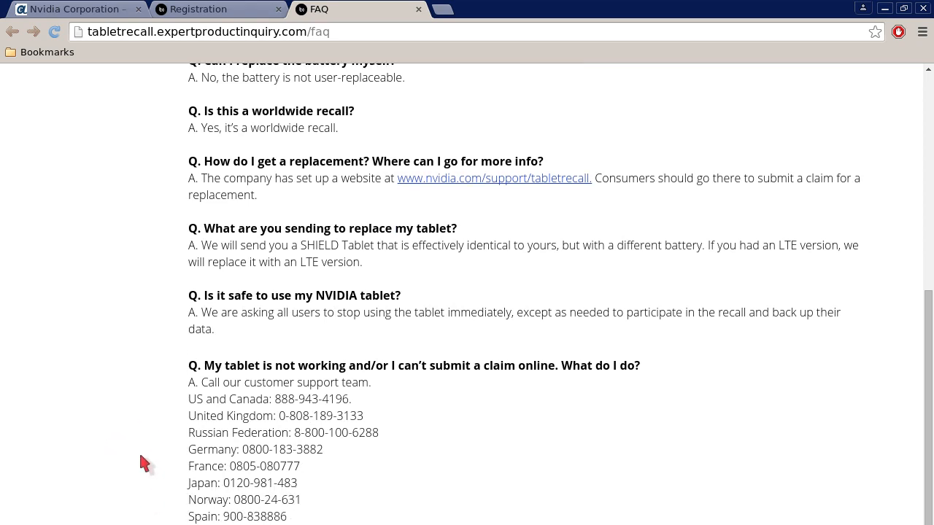
pyautogui.scroll(-3)
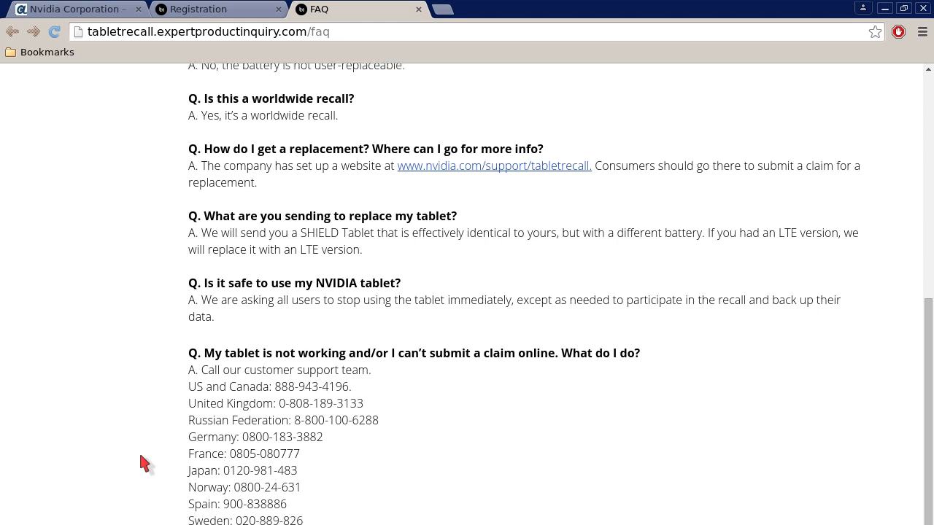
pyautogui.moveTo(140, 439)
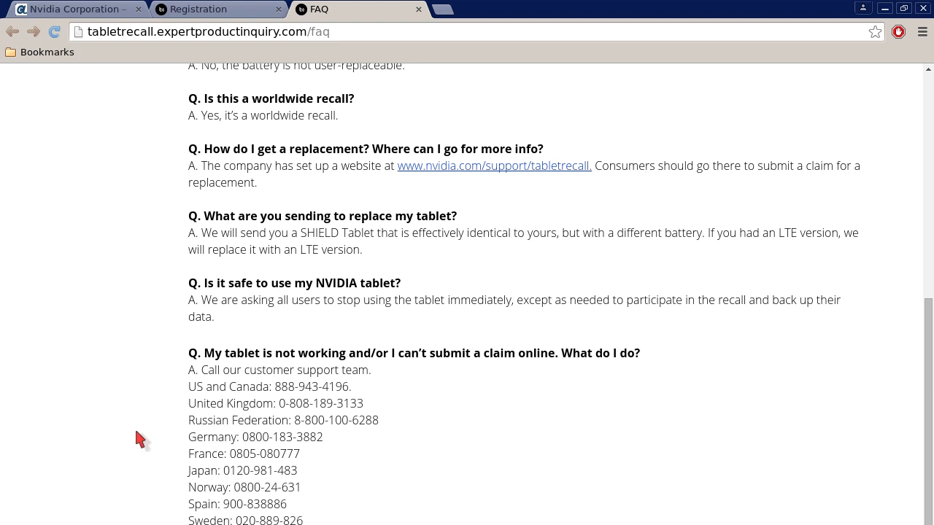
pyautogui.moveTo(101, 368)
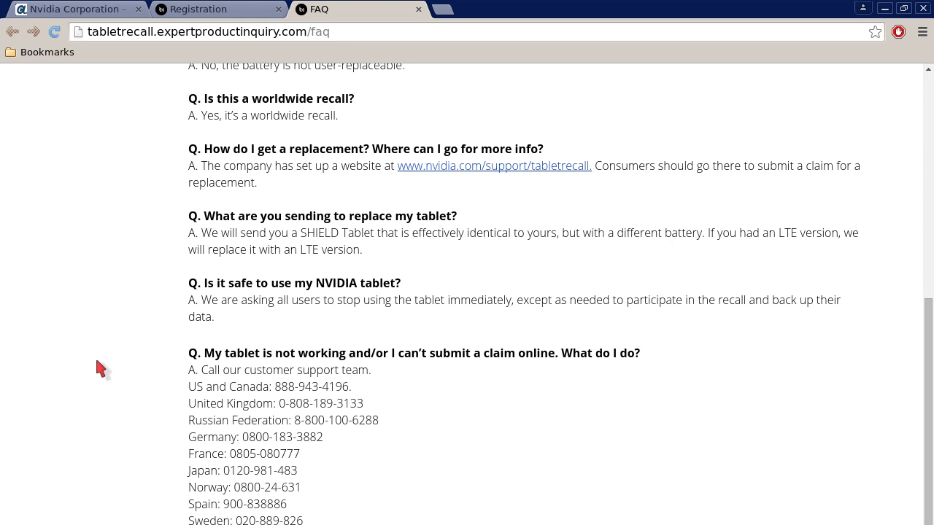
pyautogui.moveTo(129, 284)
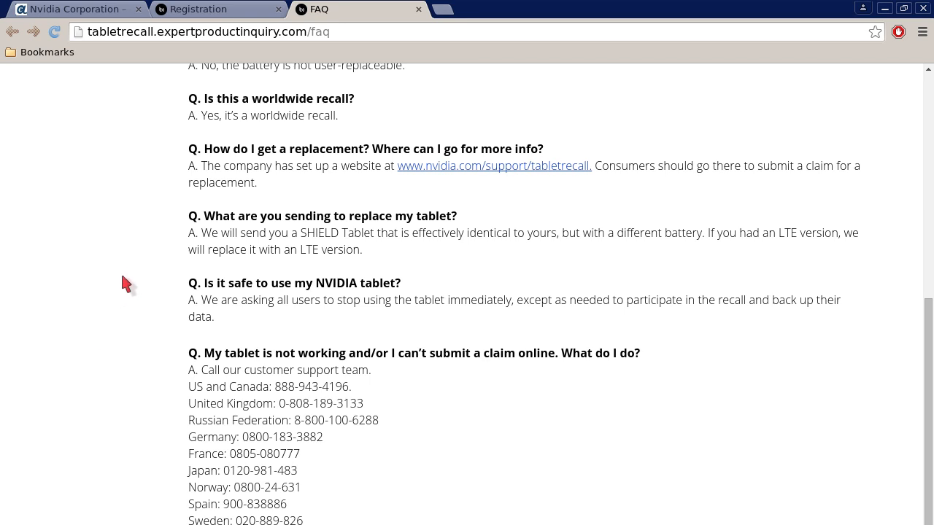
pyautogui.moveTo(87, 274)
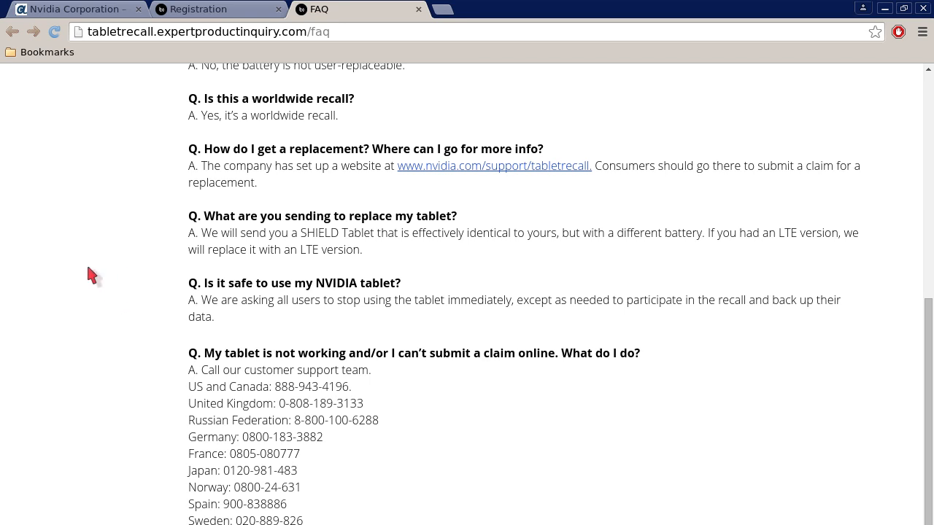
pyautogui.moveTo(154, 286)
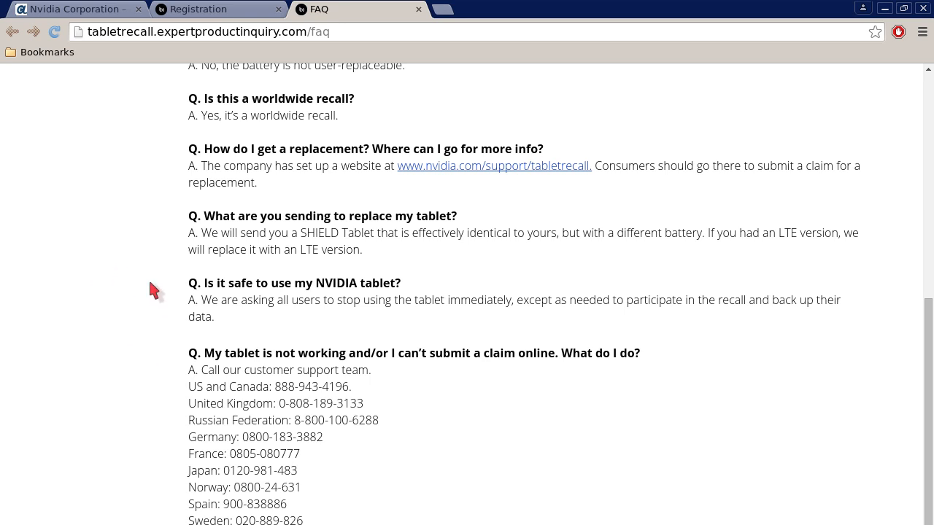
pyautogui.moveTo(190, 372)
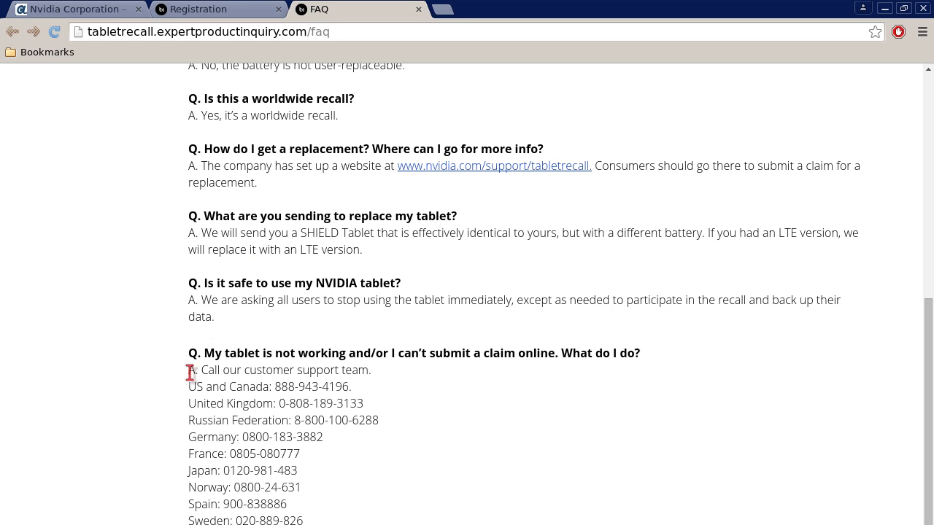
pyautogui.moveTo(169, 394)
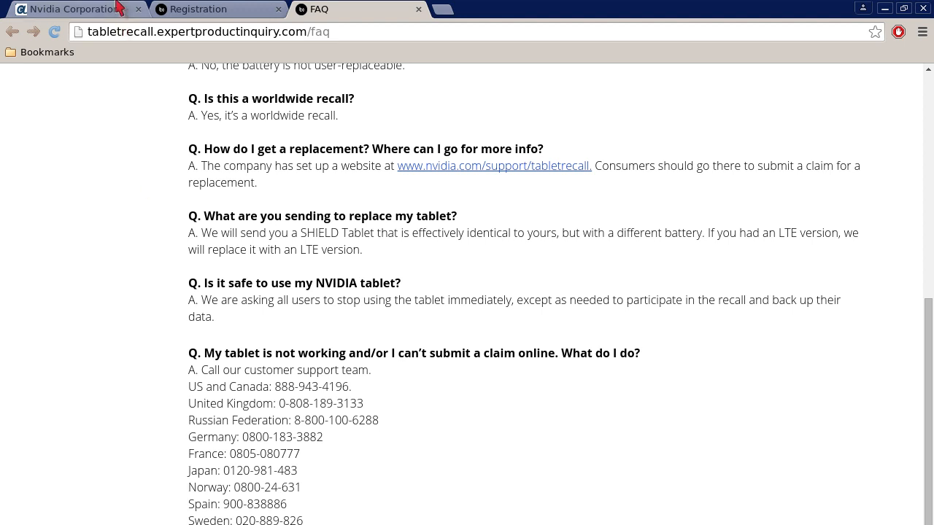
# Return to the Anet Computers recall post and scroll to its top
pyautogui.click(73, 9)
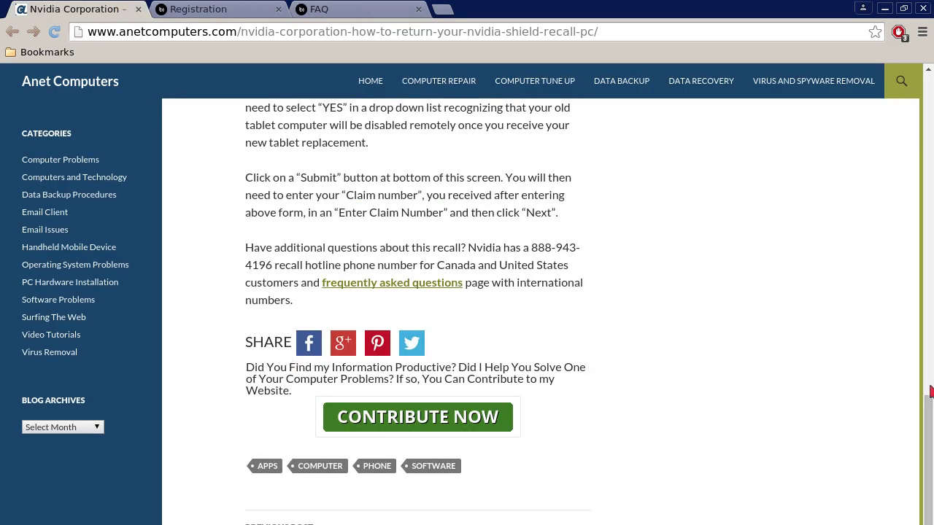
pyautogui.scroll(3)
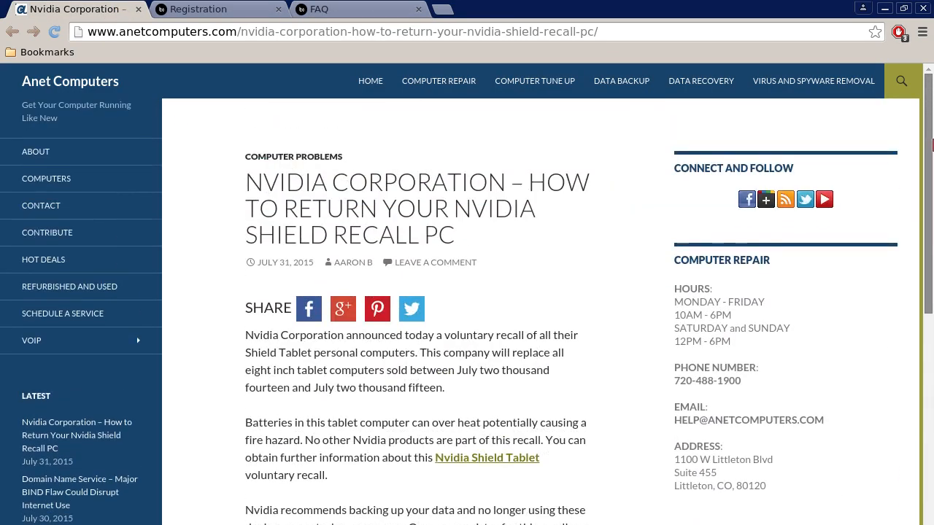